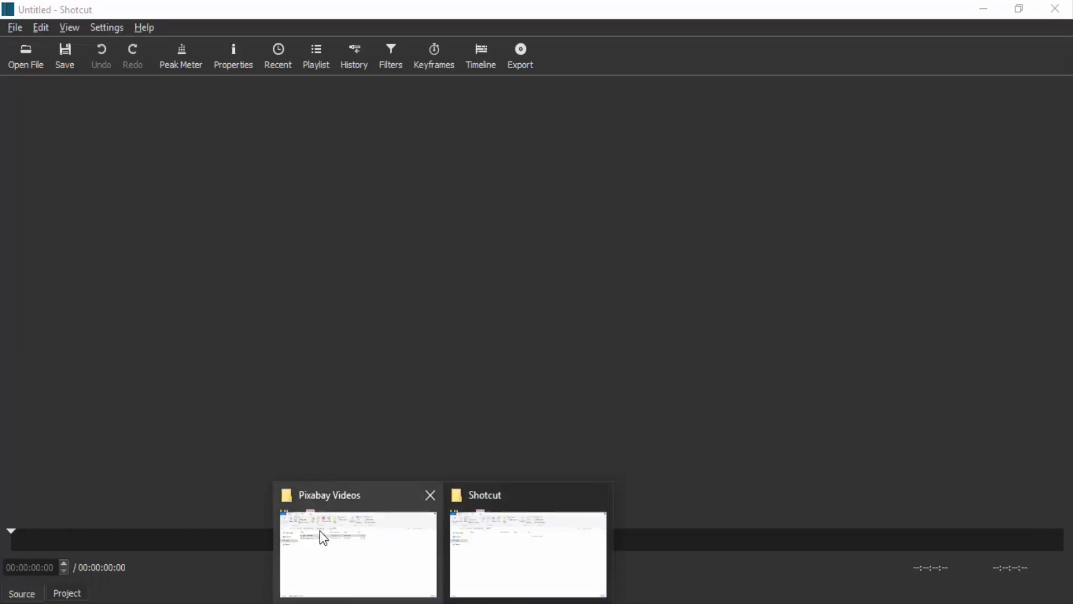
- Load Drift - 1137.mp4 from the Pixabay Videos folder and play it in the source player
{"action": "left_click", "coordinate": [358, 554]}
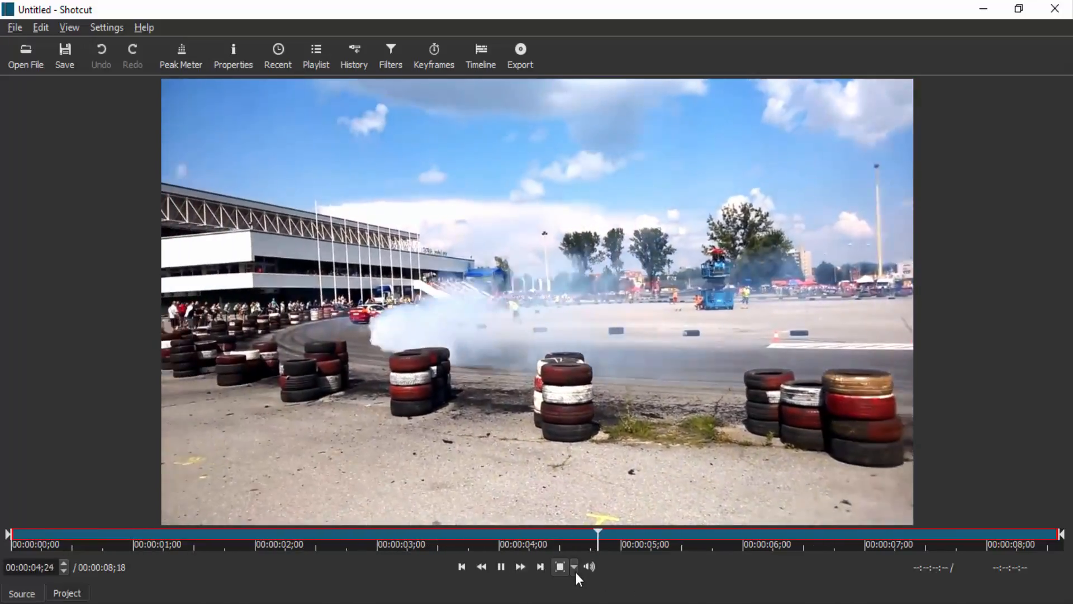
{"action": "left_click", "coordinate": [589, 566]}
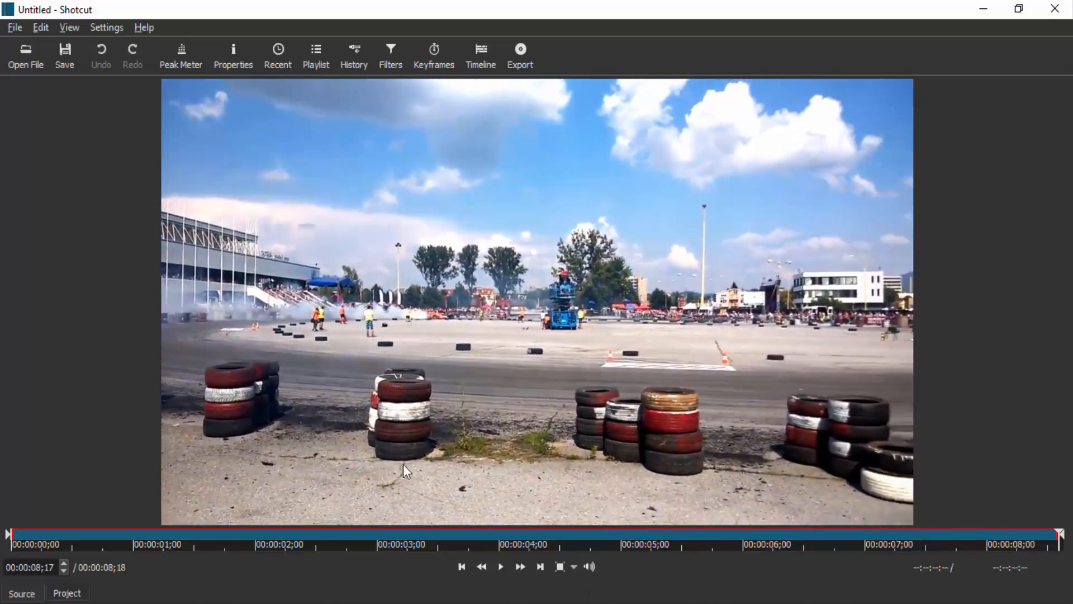
{"action": "left_click", "coordinate": [35, 535]}
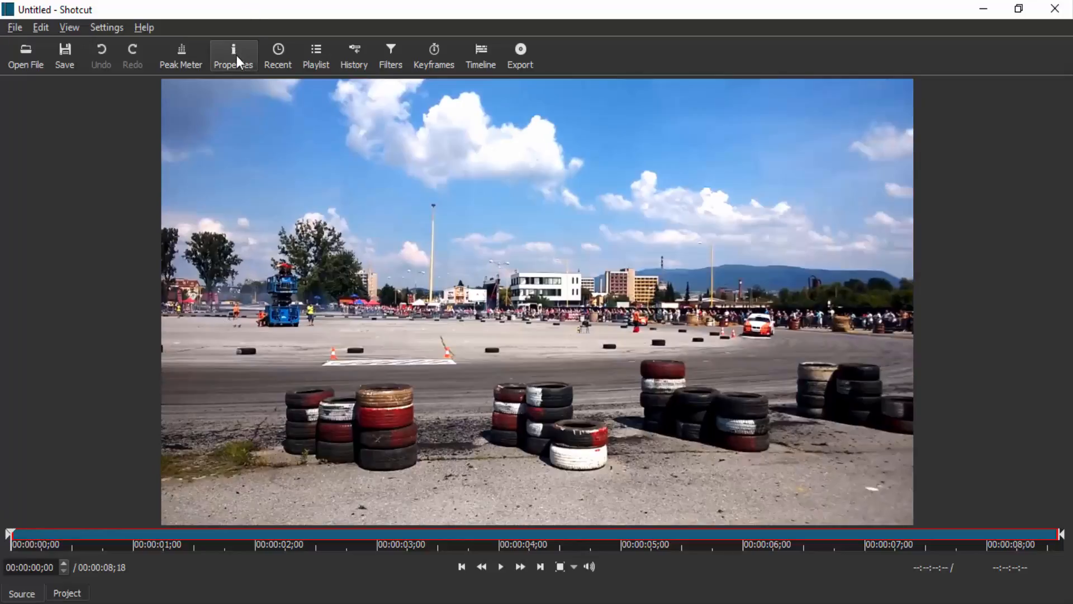
- Show the drift clip's Properties and choose Reverse... from its actions menu
{"action": "left_click", "coordinate": [233, 55]}
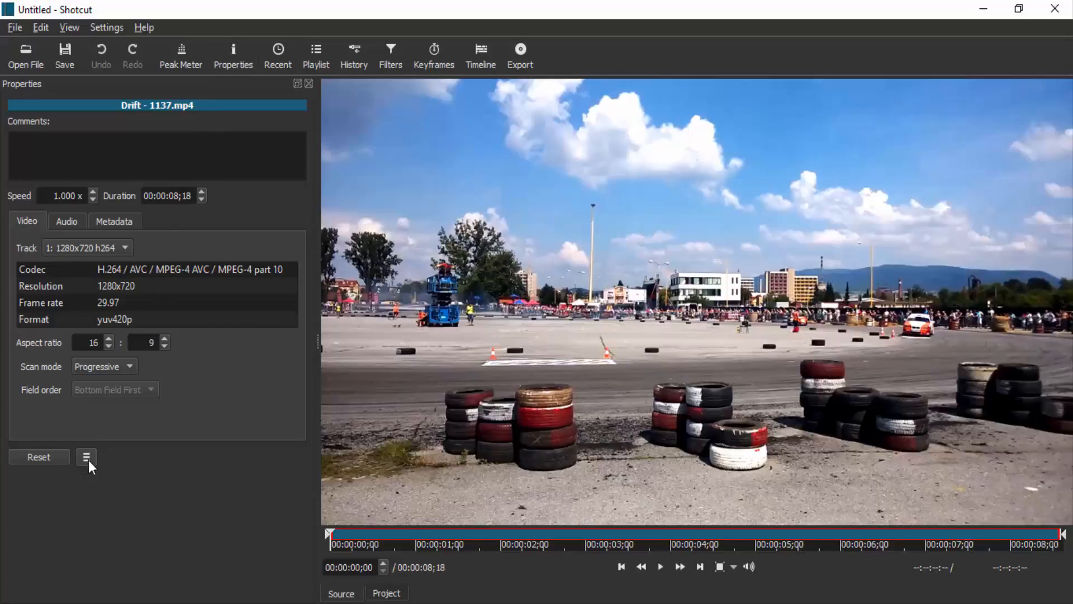
{"action": "left_click", "coordinate": [86, 456]}
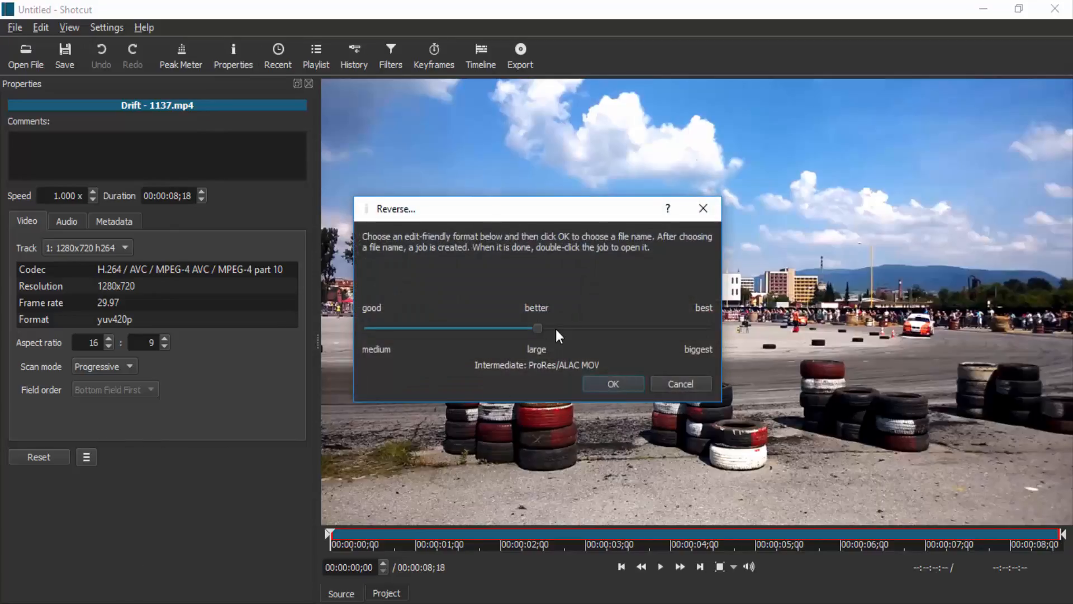
- Compare the MP4, MOV and MKV quality positions, then confirm Lossy I-frame-only H.264/AAC MP4
{"action": "left_click_drag", "start_coordinate": [536, 328], "coordinate": [368, 327]}
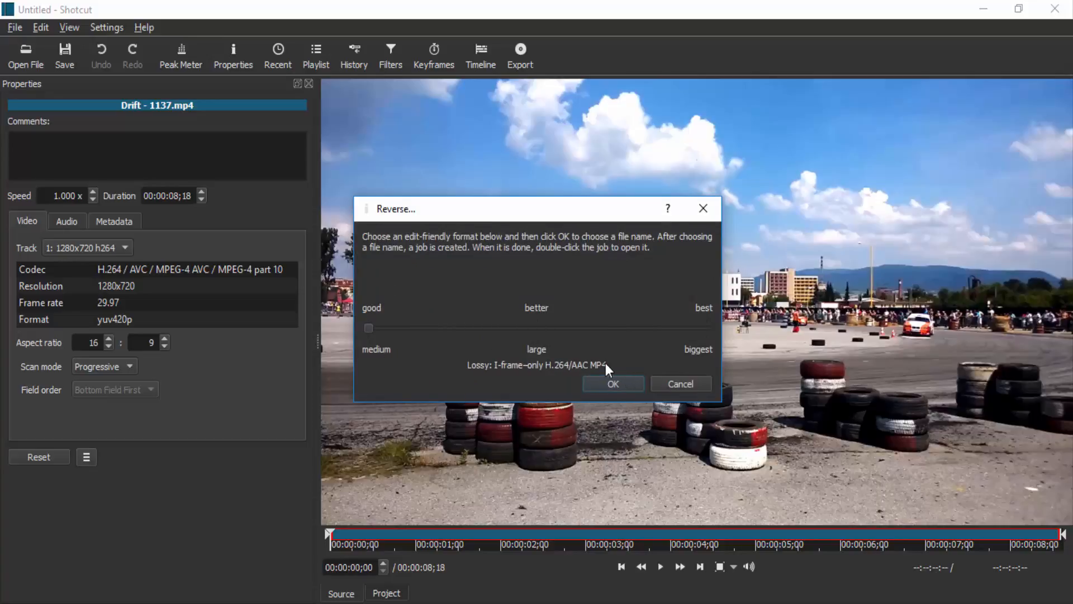
{"action": "left_click_drag", "start_coordinate": [368, 327], "coordinate": [536, 328]}
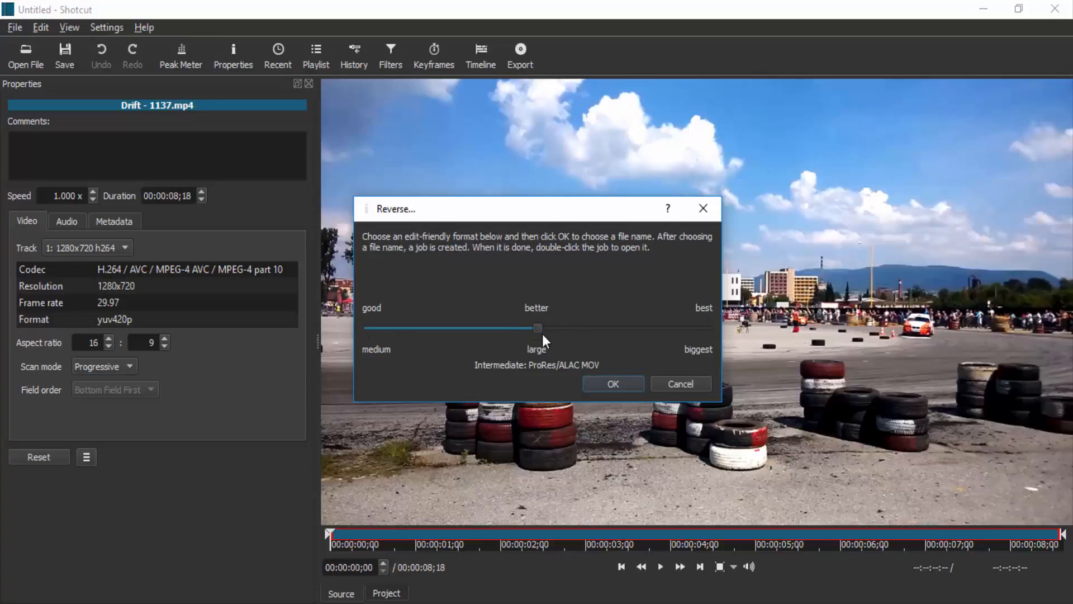
{"action": "left_click_drag", "start_coordinate": [537, 328], "coordinate": [707, 328]}
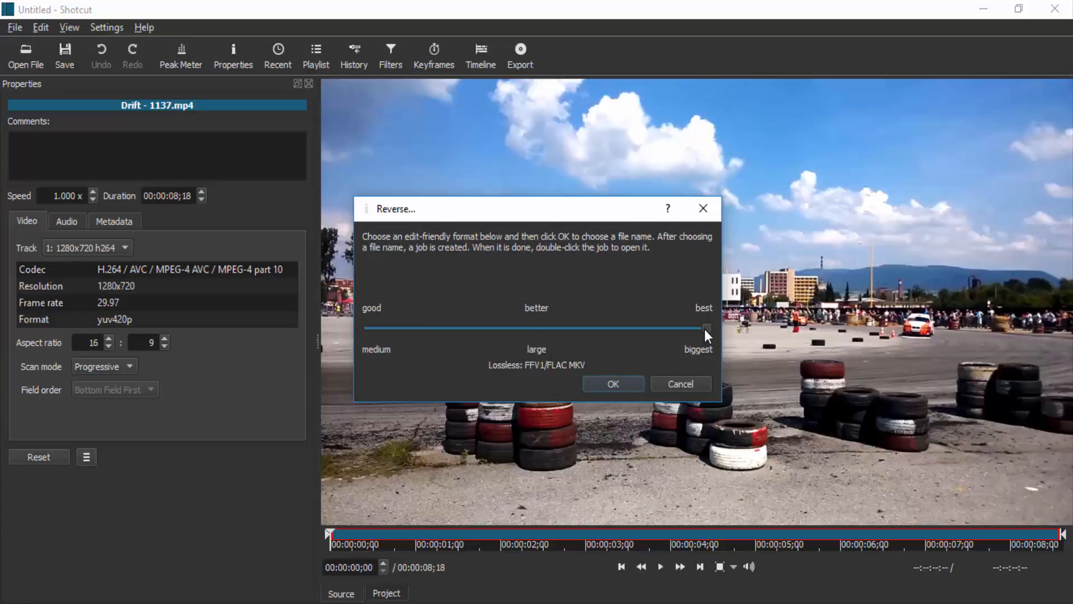
{"action": "left_click_drag", "start_coordinate": [707, 327], "coordinate": [368, 328]}
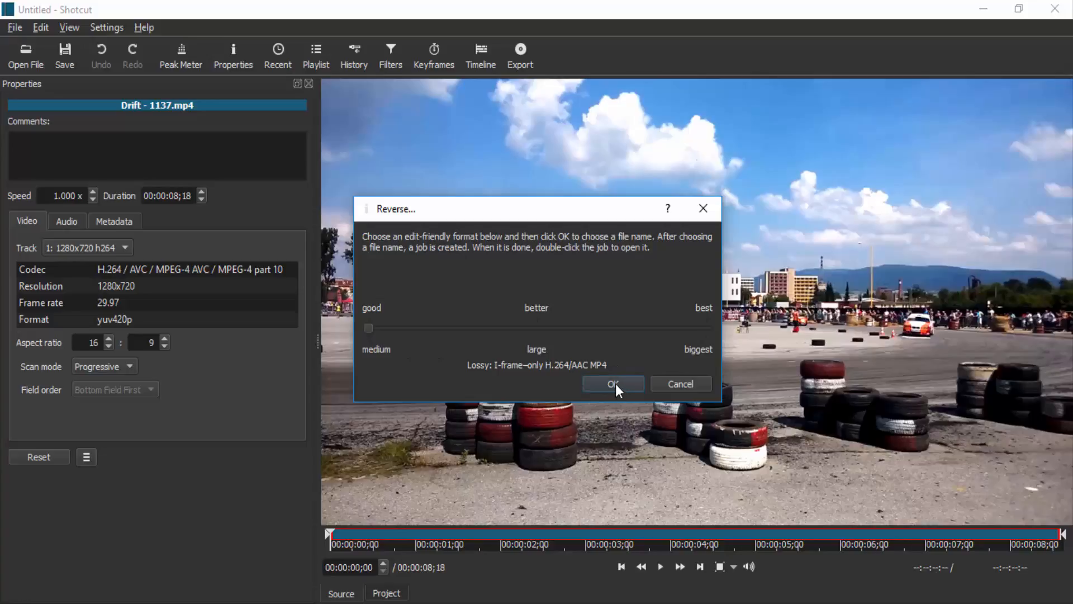
{"action": "left_click", "coordinate": [613, 383]}
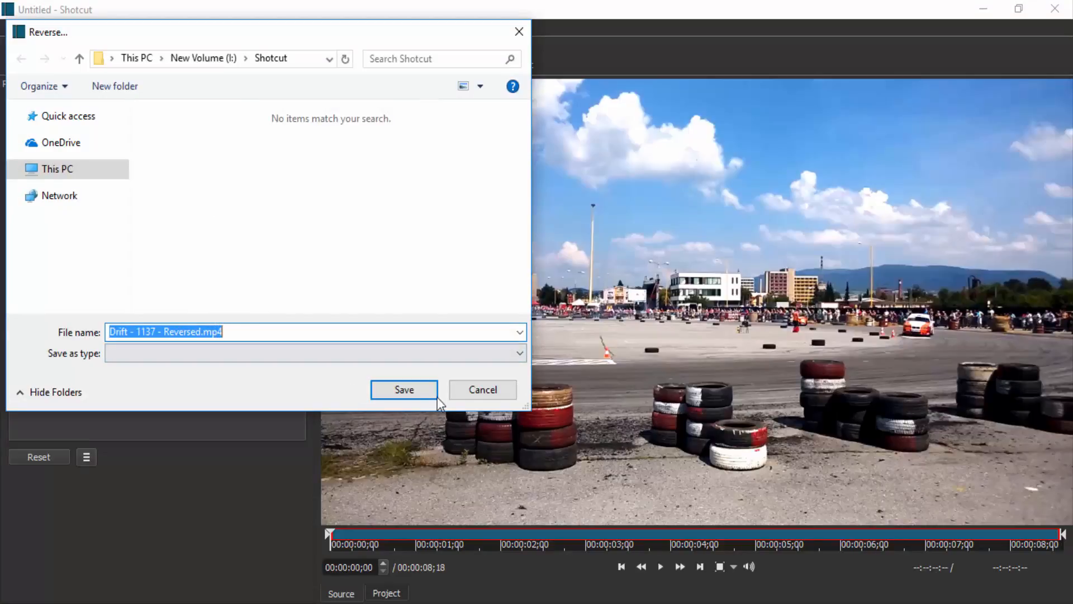
- Save as Drift - 1137 - Reversed.mp4, run the job, and play the finished file from File Explorer
{"action": "left_click", "coordinate": [404, 389]}
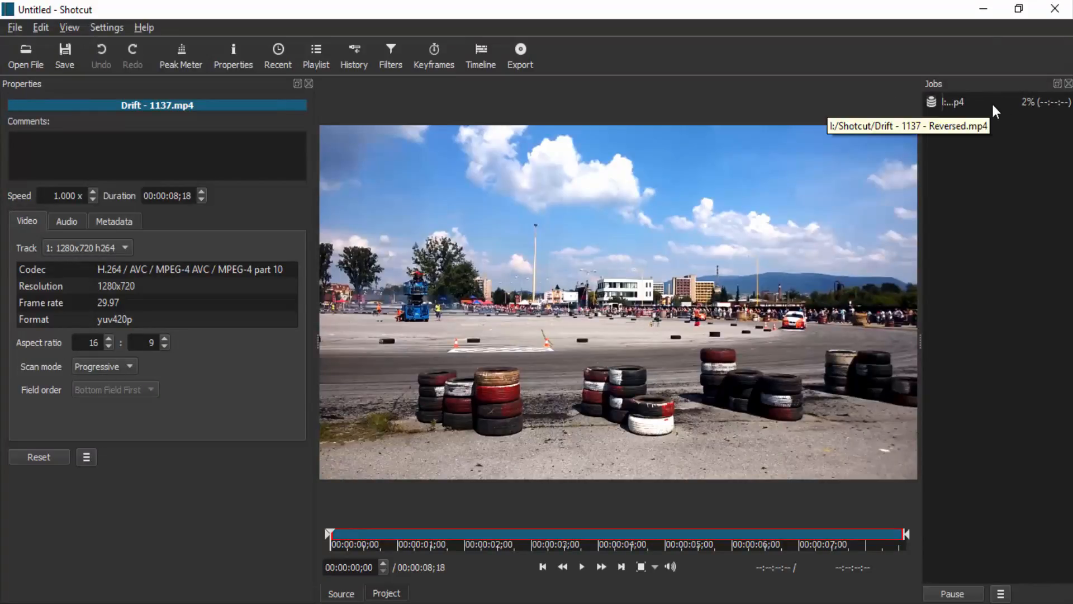
{"action": "mouse_move", "coordinate": [1012, 173]}
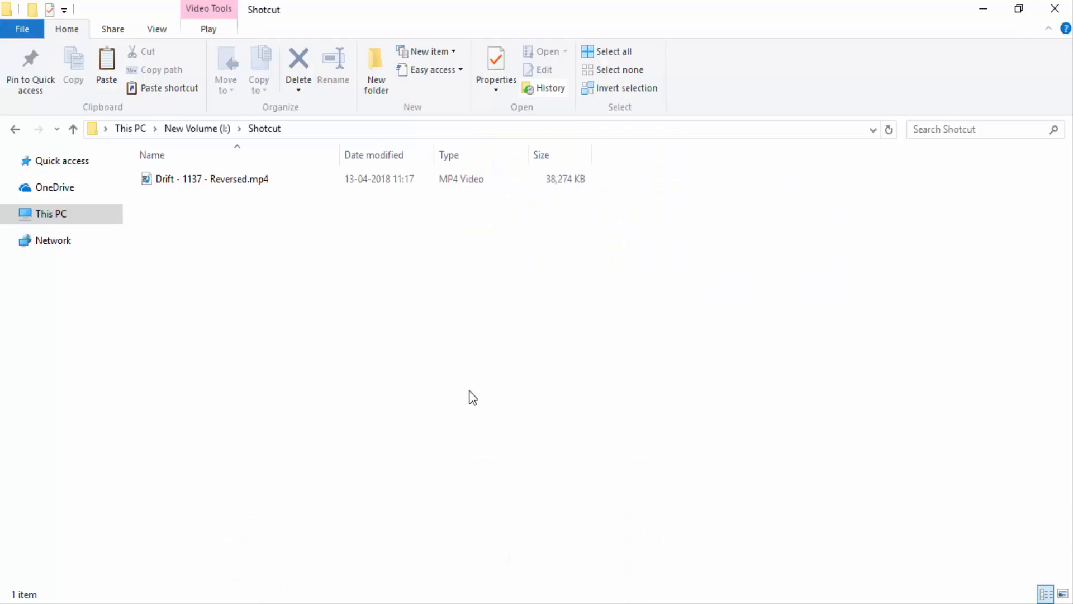
{"action": "left_click", "coordinate": [212, 179]}
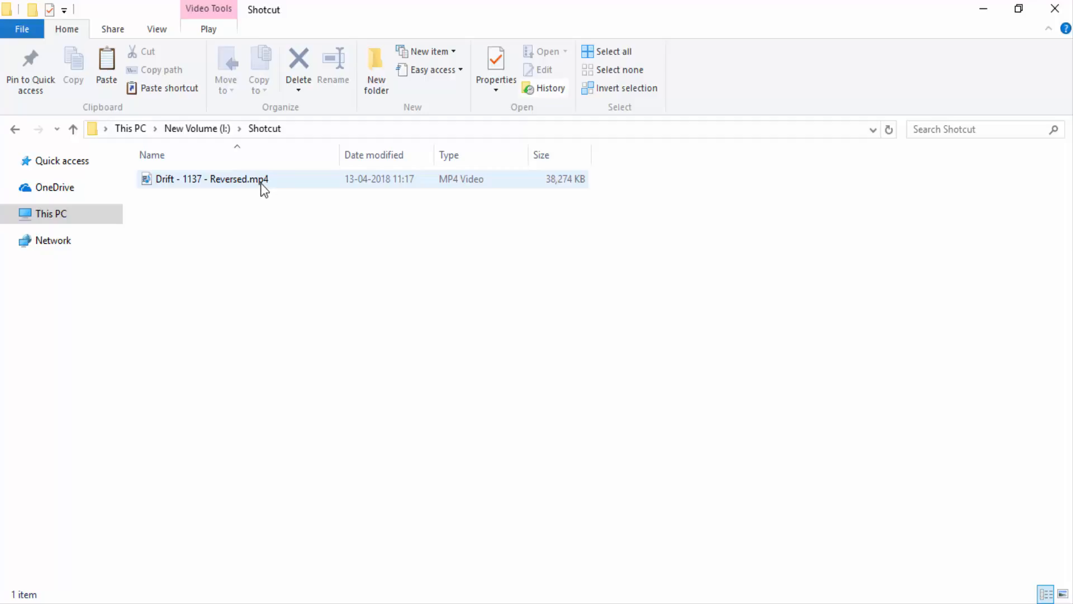
{"action": "left_click", "coordinate": [212, 179]}
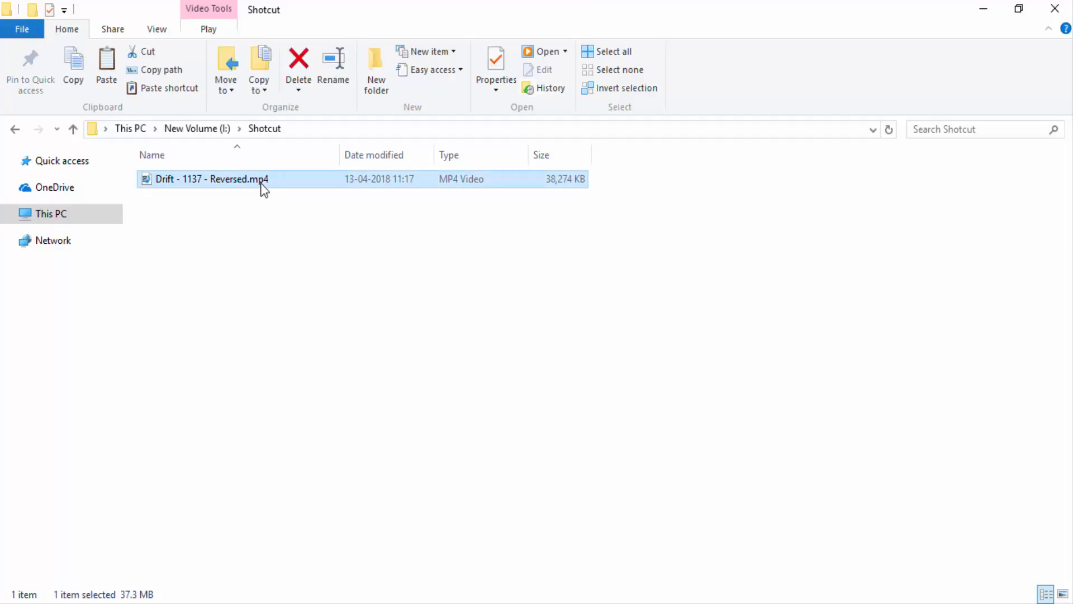
{"action": "double_click", "coordinate": [212, 179]}
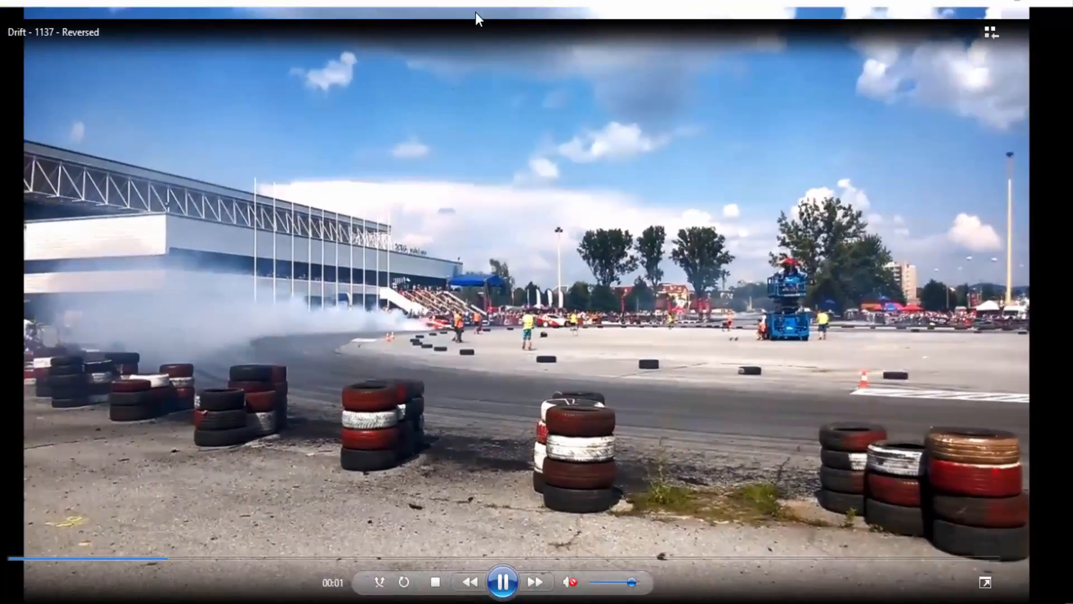